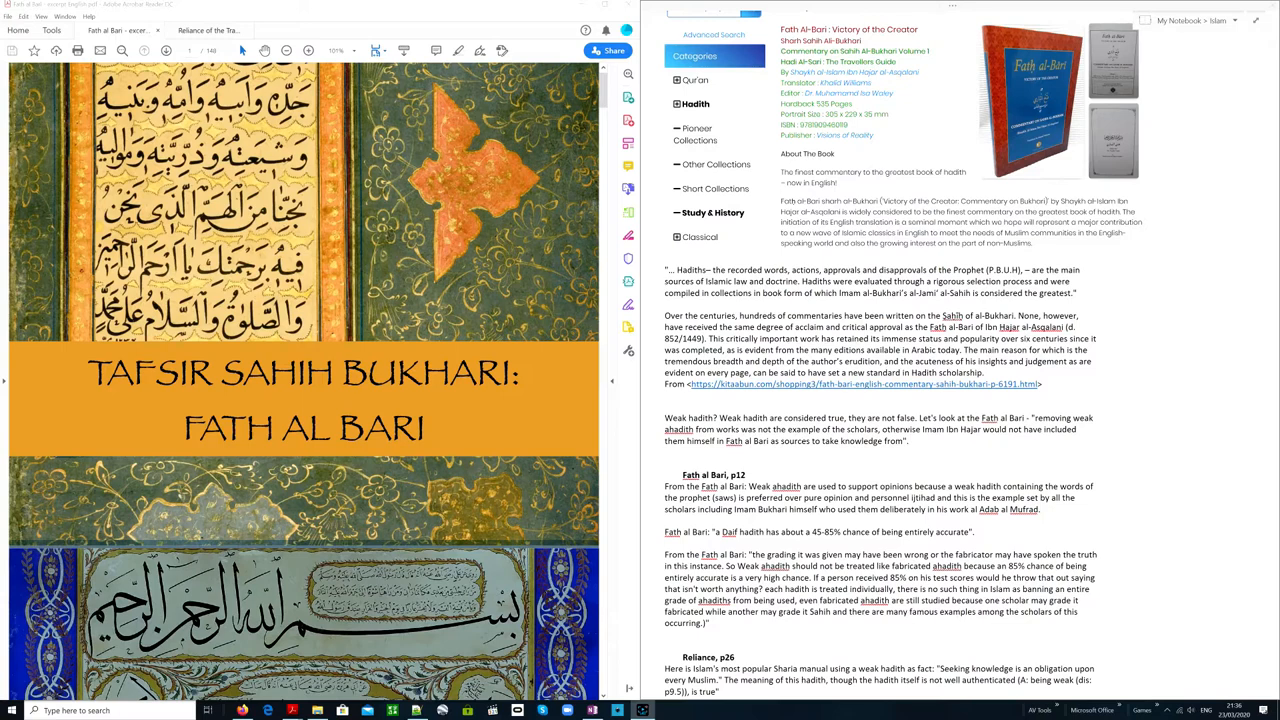
{"action": "mouse_move", "coordinate": [916, 392]}
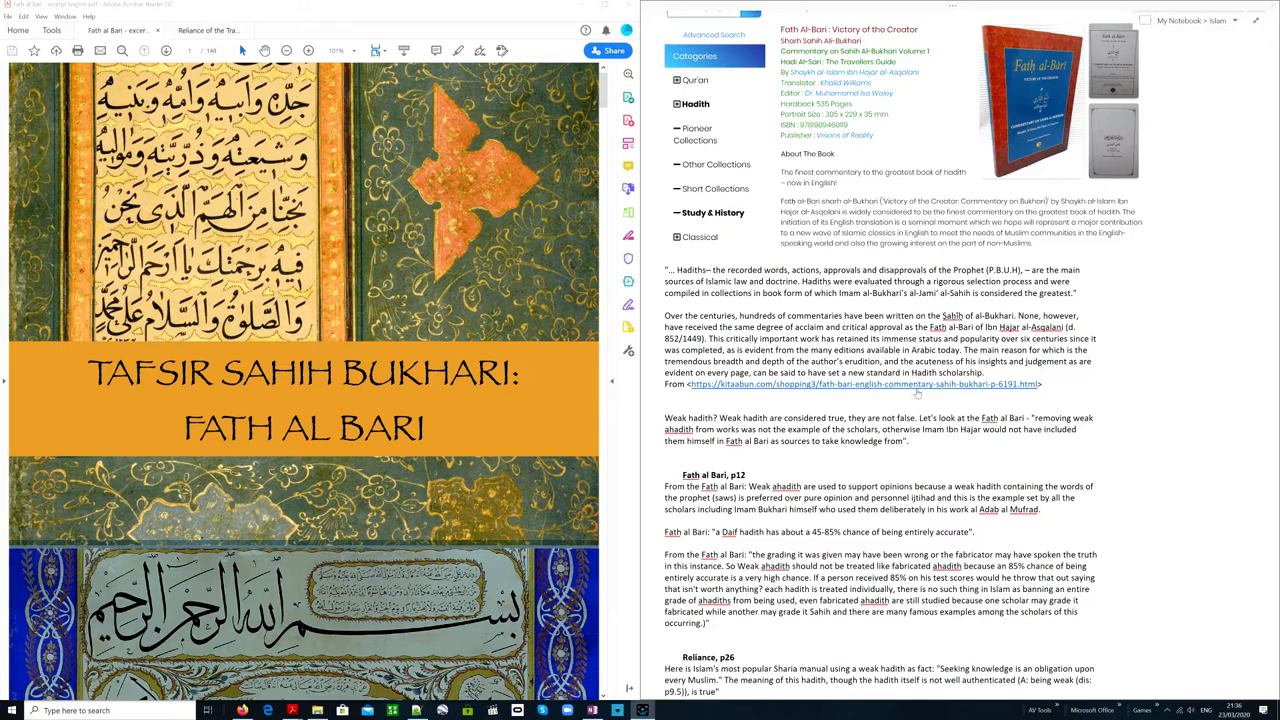
- Scroll the Fath al Bari excerpt from the cover to the highlighted page 12 passage
{"action": "scroll", "scroll_direction": "down", "scroll_amount": 3}
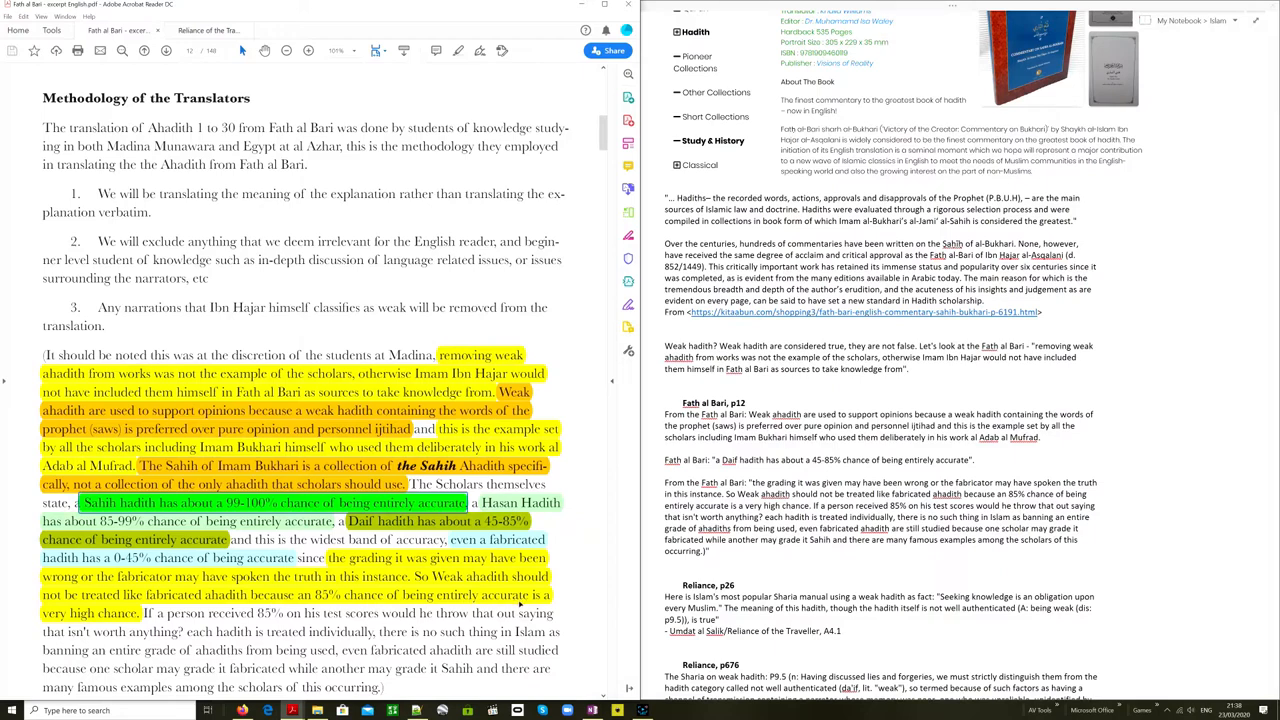
{"action": "mouse_move", "coordinate": [147, 617]}
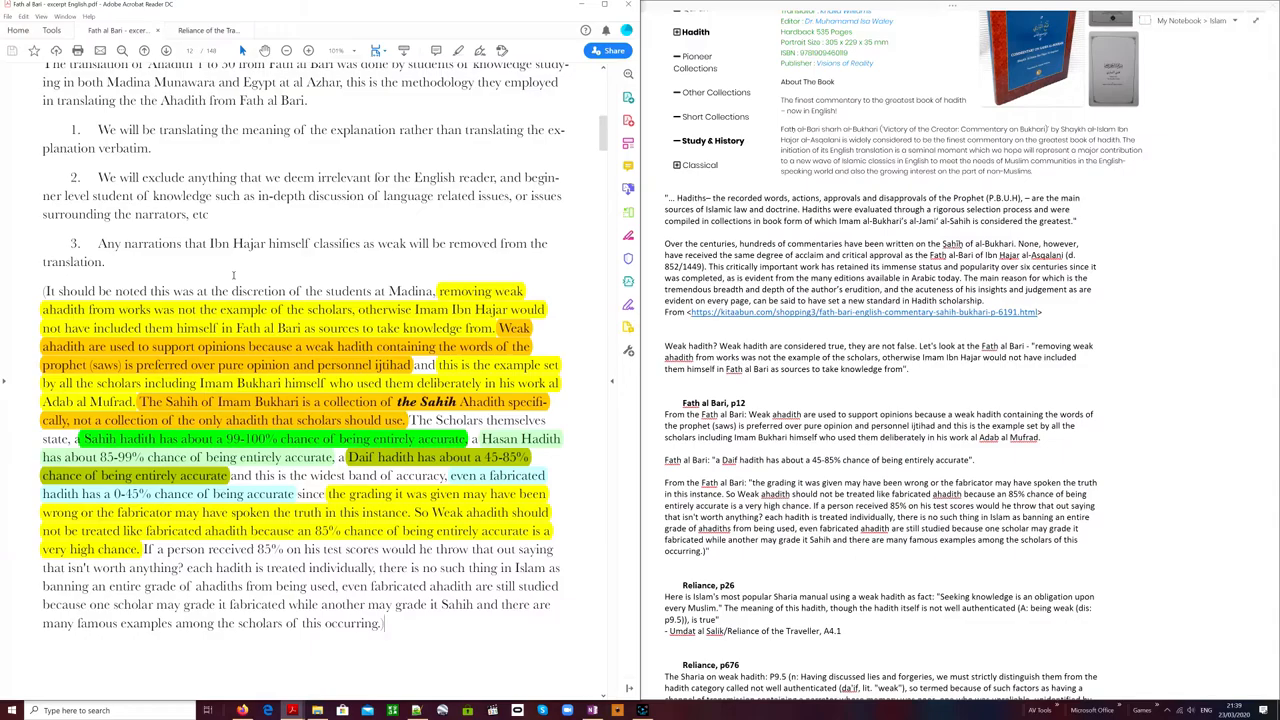
{"action": "mouse_move", "coordinate": [269, 265]}
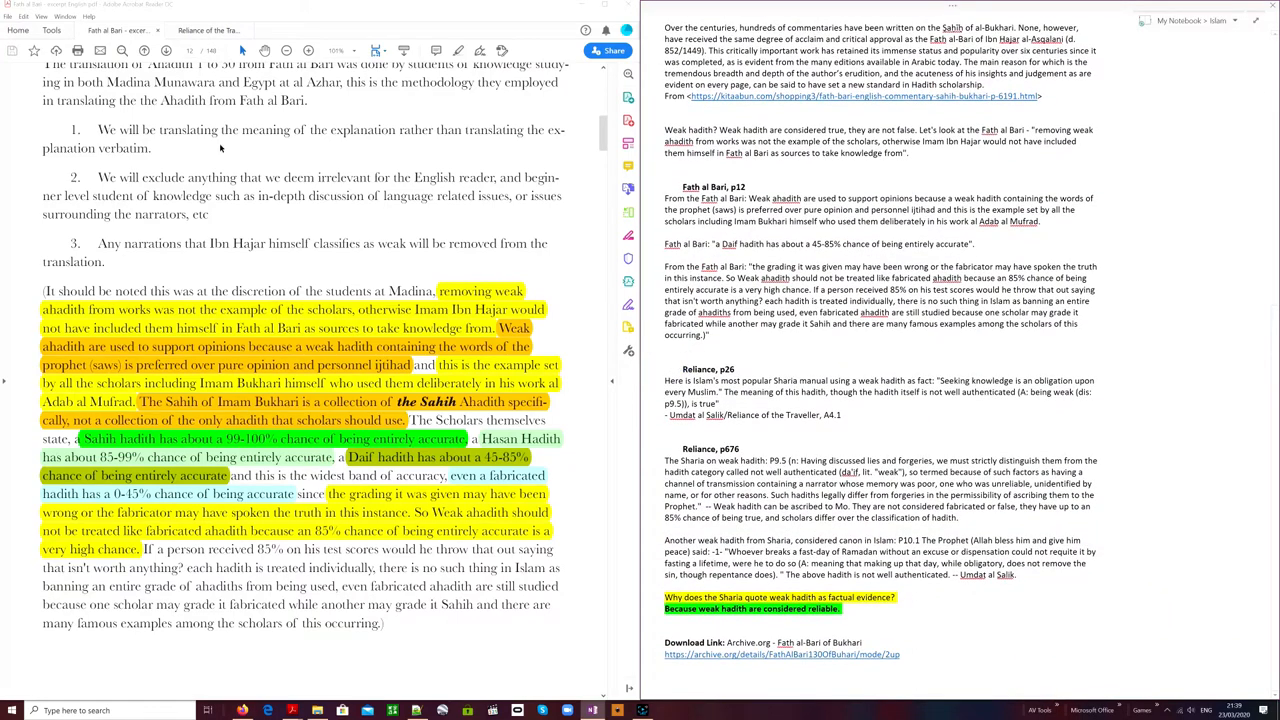
- Switch to Reliance of the Traveller and scroll through the a4.0–a4.2 highlighted passages
{"action": "left_click", "coordinate": [208, 30]}
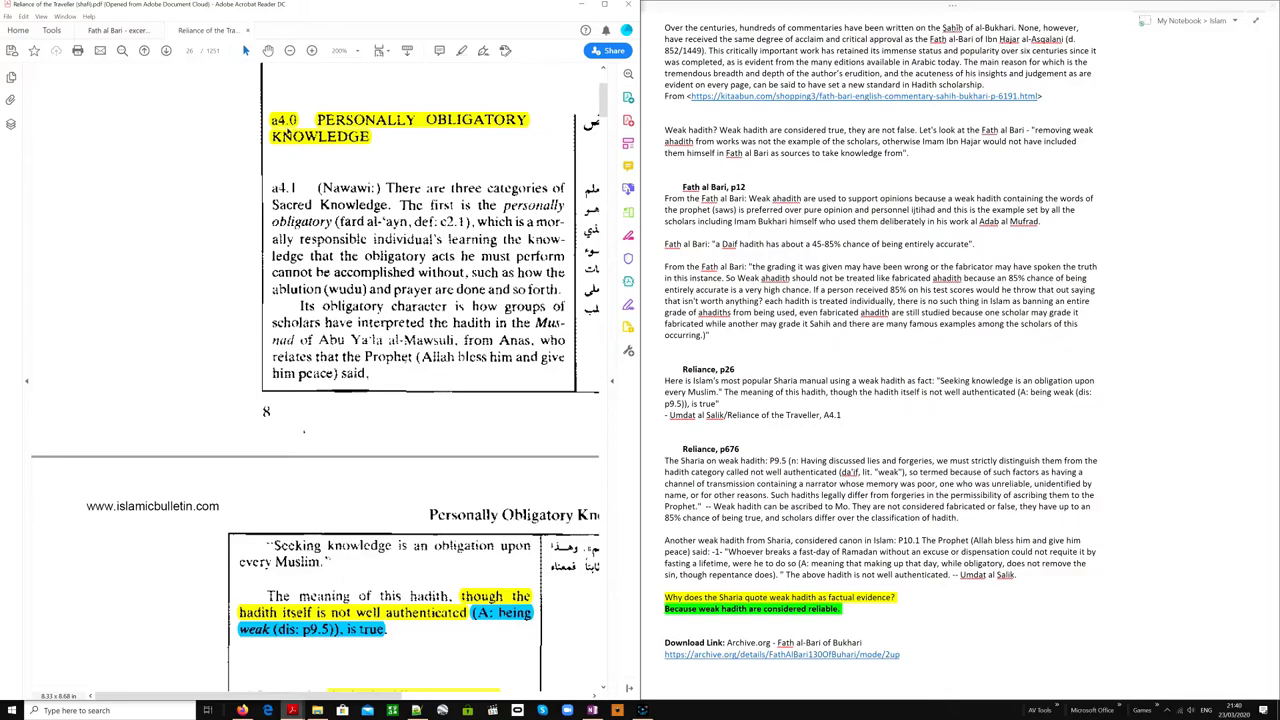
{"action": "mouse_move", "coordinate": [490, 138]}
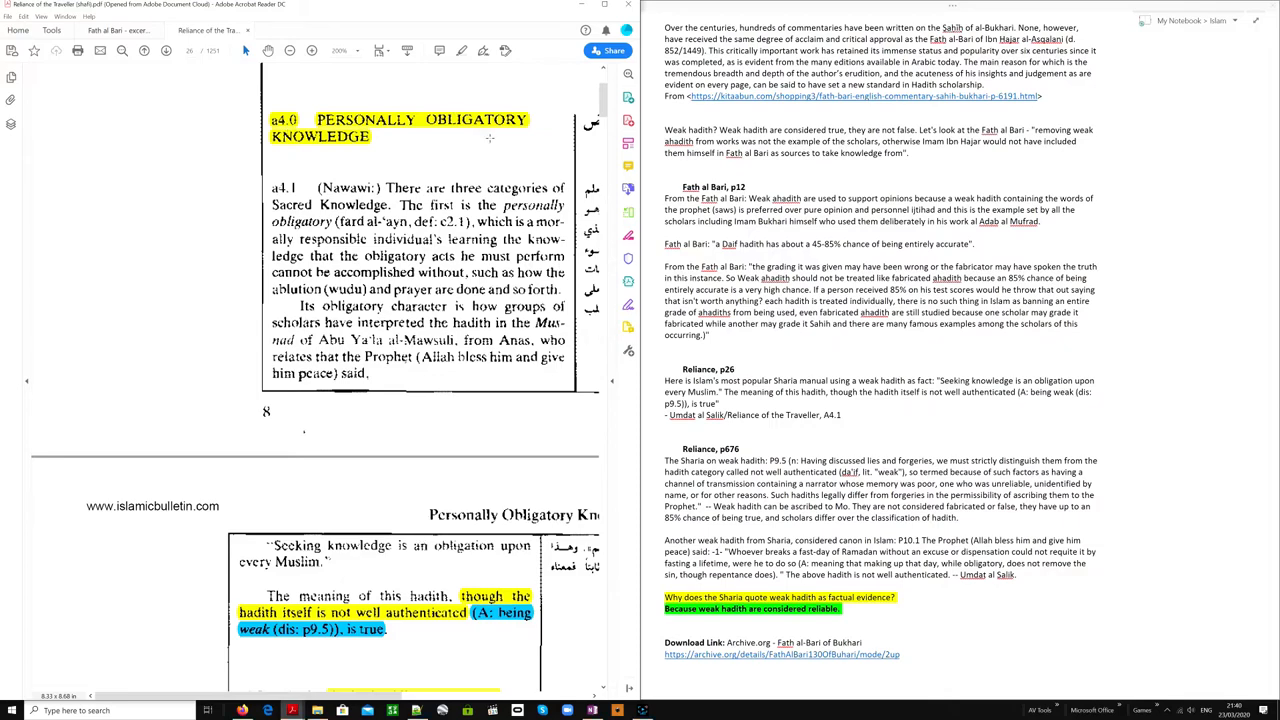
{"action": "mouse_move", "coordinate": [313, 153]}
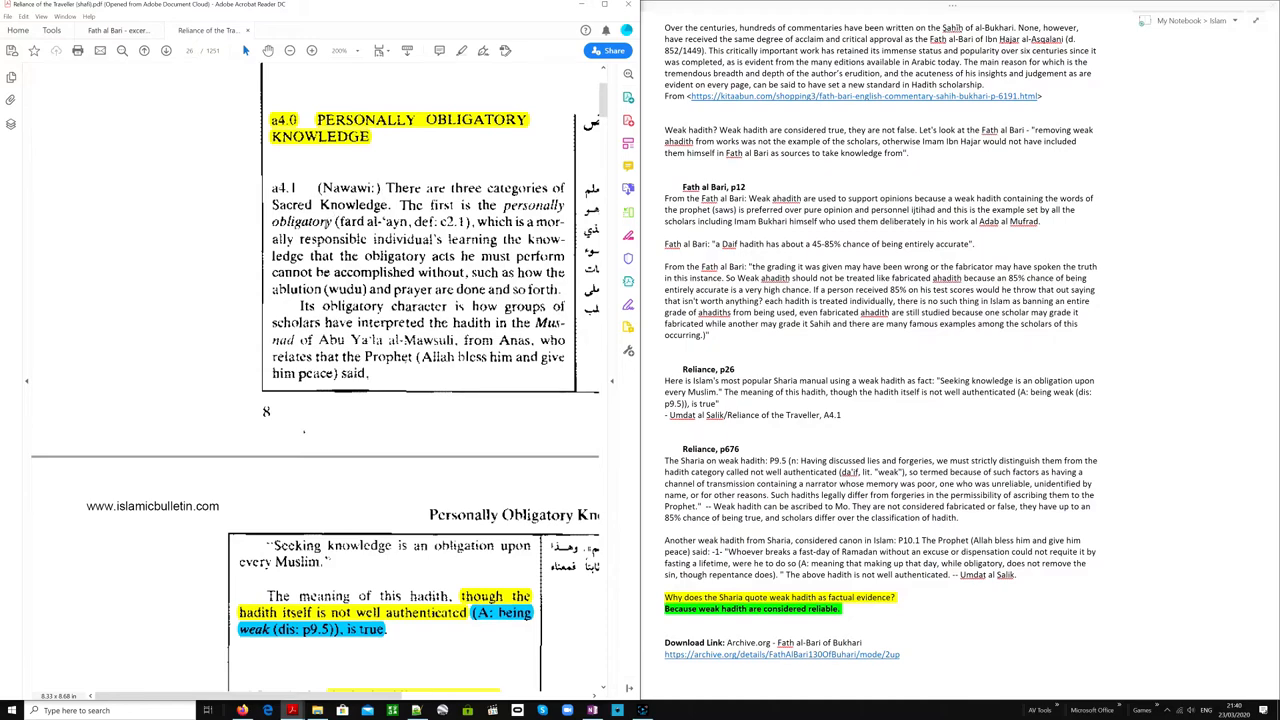
{"action": "scroll", "scroll_direction": "down", "scroll_amount": 3}
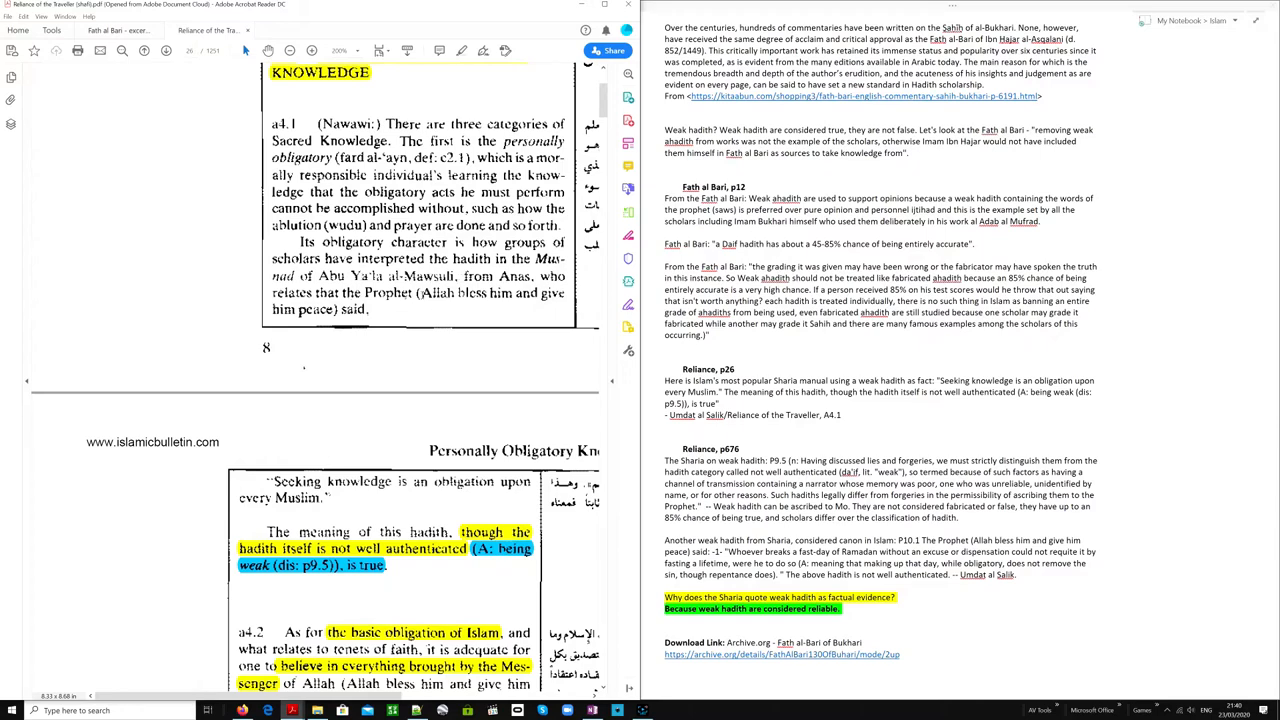
{"action": "scroll", "scroll_direction": "down", "scroll_amount": 3}
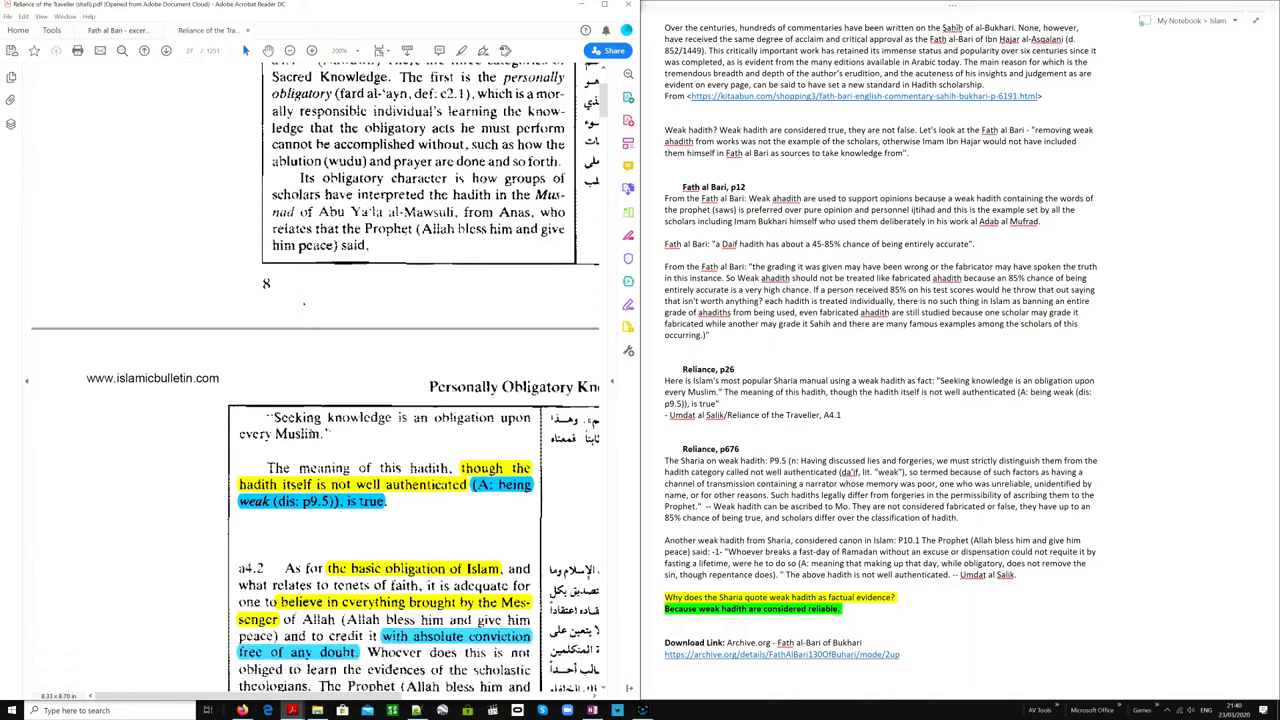
{"action": "scroll", "scroll_direction": "down", "scroll_amount": 3}
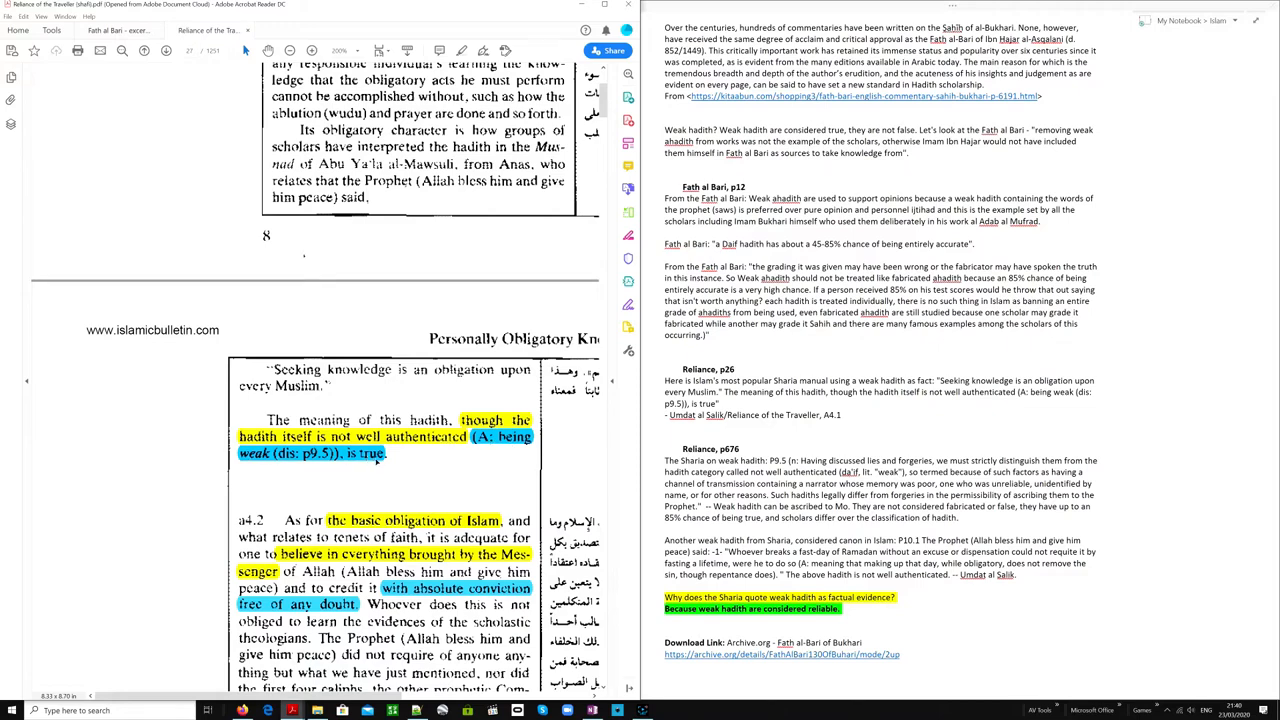
{"action": "scroll", "scroll_direction": "down", "scroll_amount": 3}
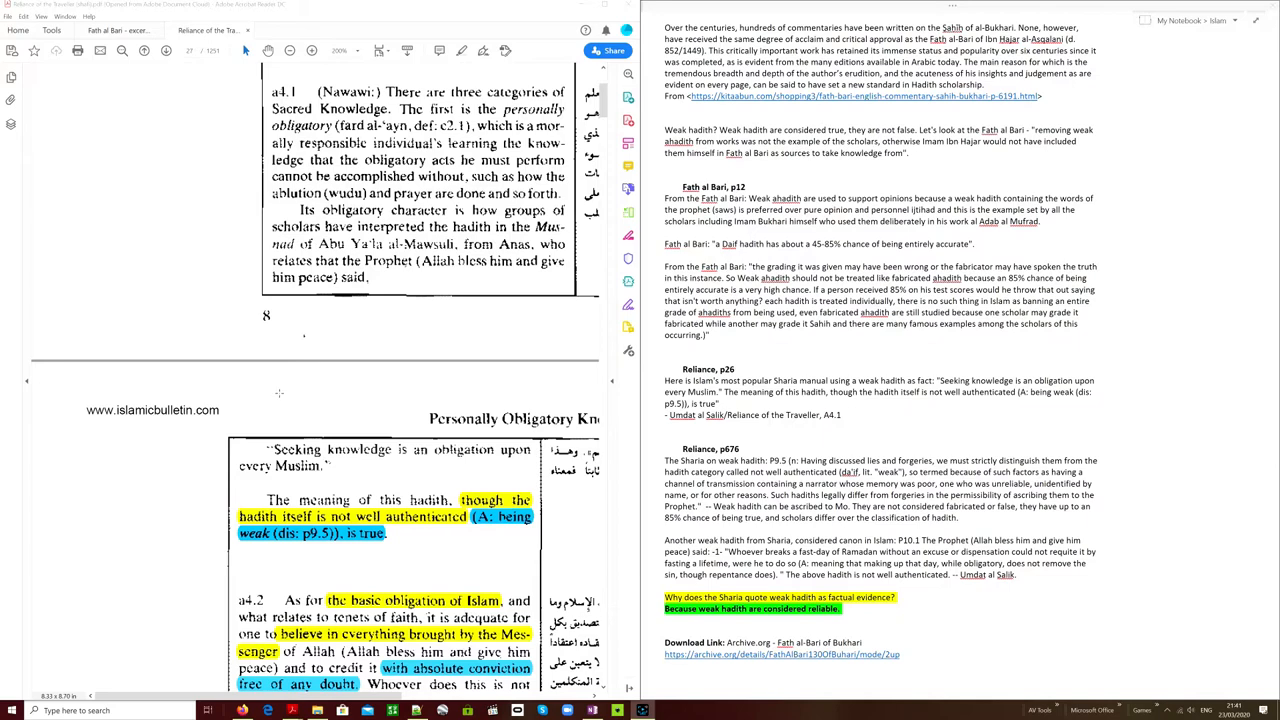
{"action": "scroll", "scroll_direction": "up", "scroll_amount": 3}
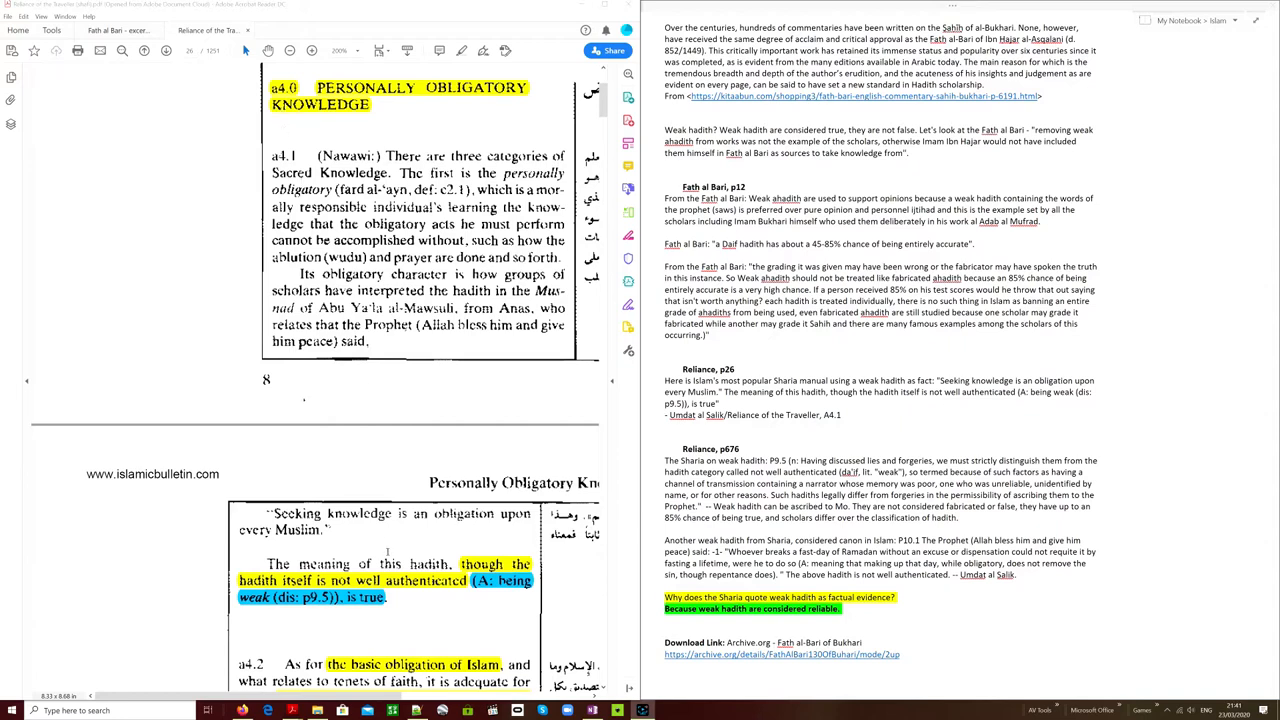
{"action": "scroll", "scroll_direction": "down", "scroll_amount": 3}
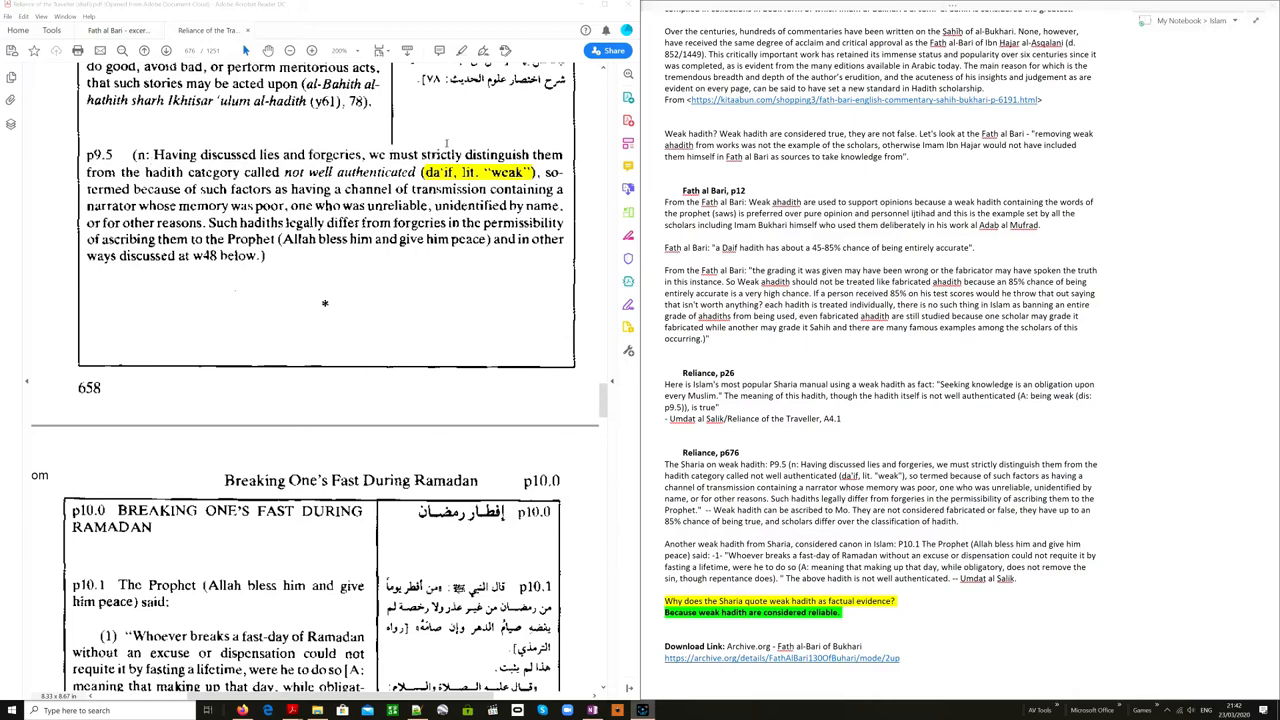
- Select the p9.5 sentence about unreliable, unidentified narrators on page 676
{"action": "left_click_drag", "start_coordinate": [540, 155], "coordinate": [185, 172]}
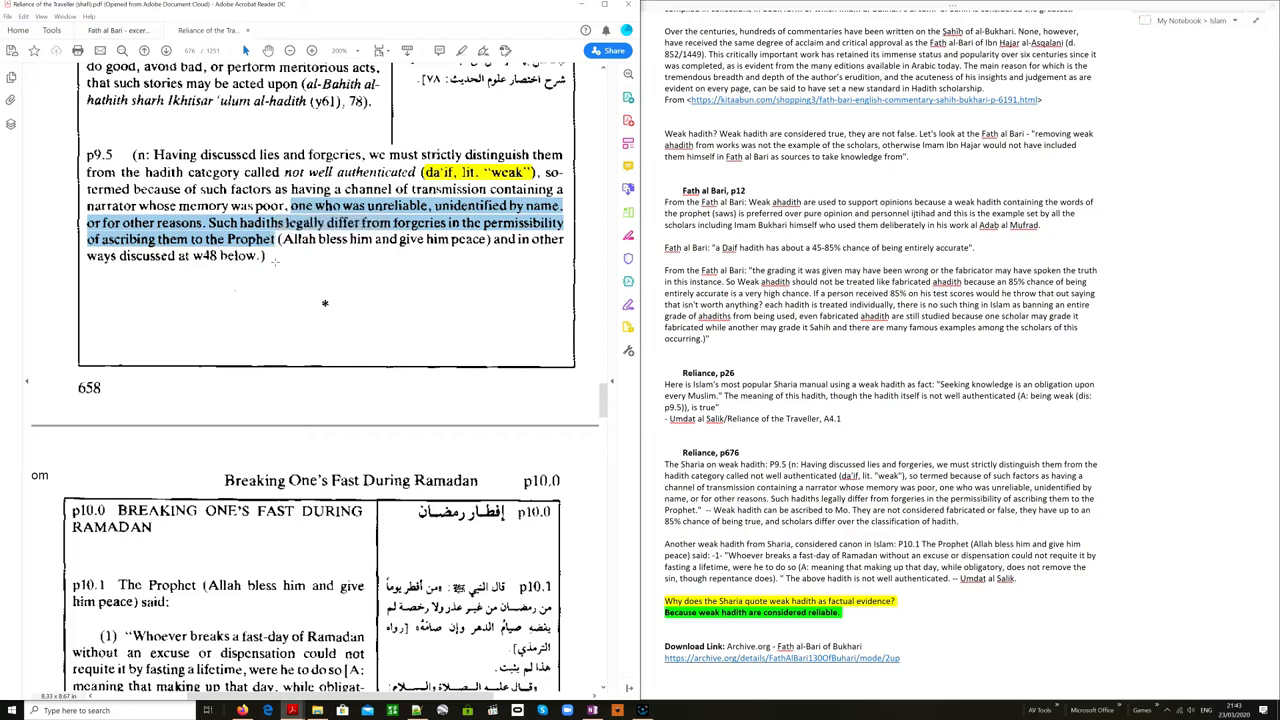
{"action": "mouse_move", "coordinate": [163, 285]}
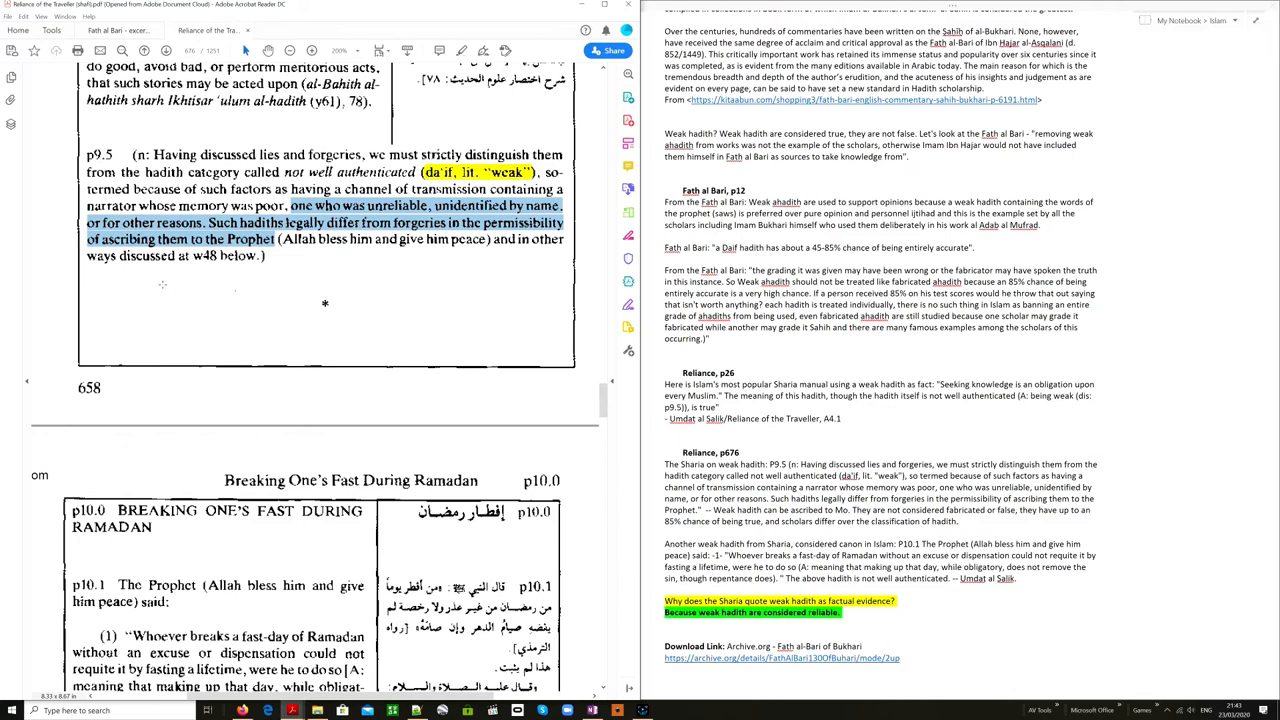
{"action": "mouse_move", "coordinate": [162, 284]}
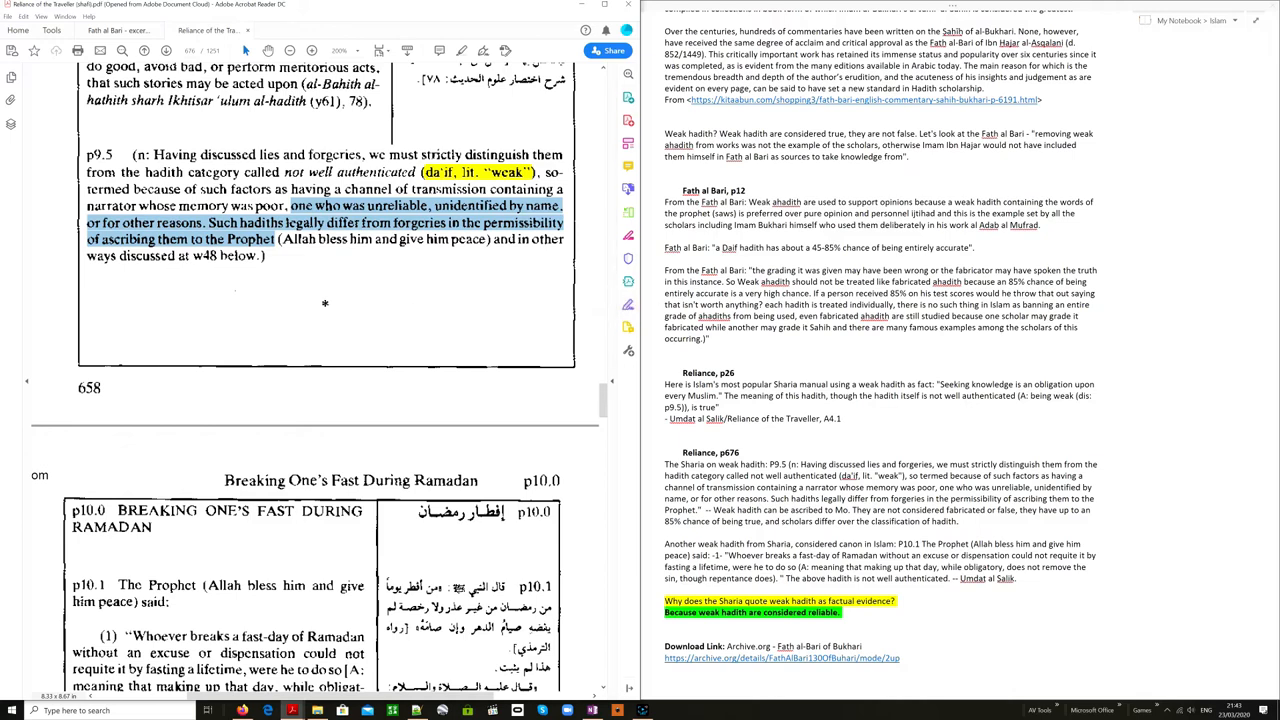